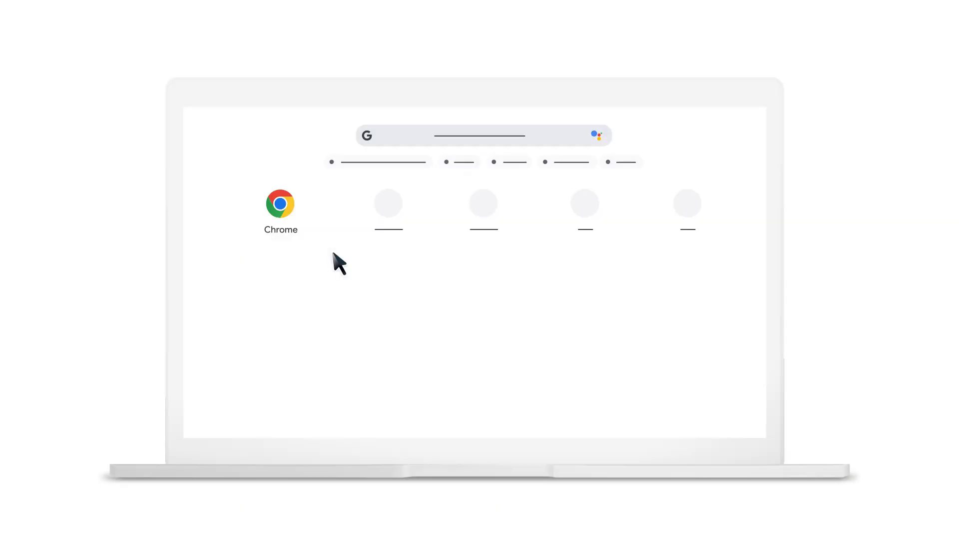
Launch Chrome and open the About Google Chrome page showing update status
left_click(280, 202)
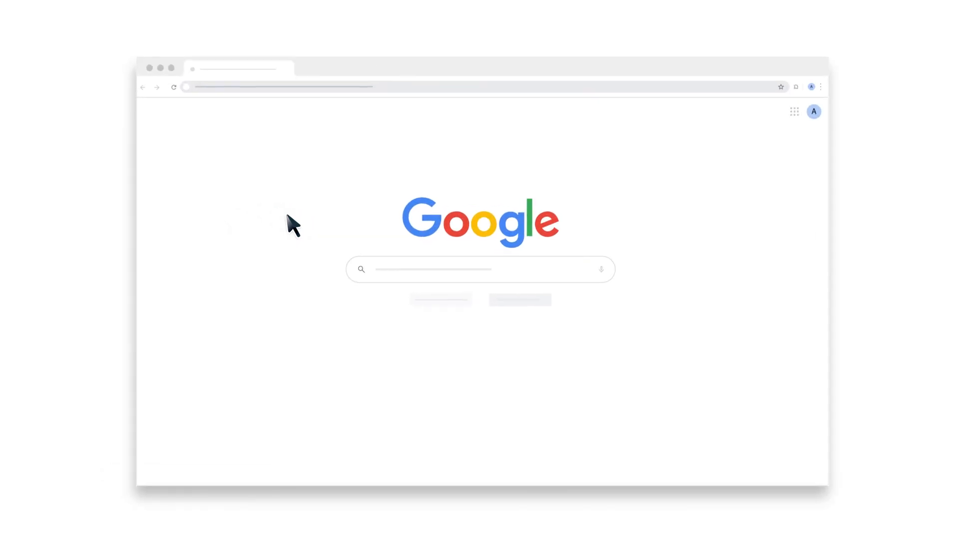
mouse_move(832, 104)
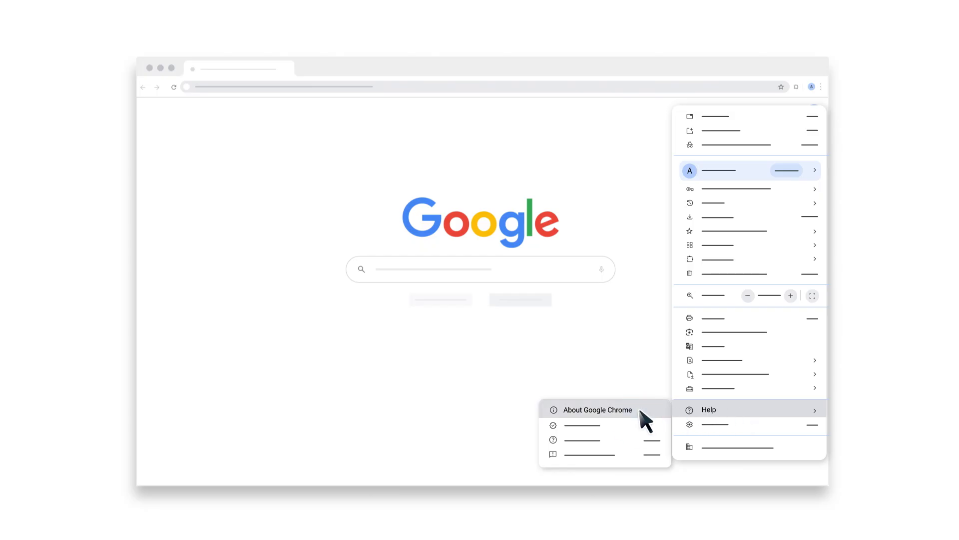
left_click(598, 410)
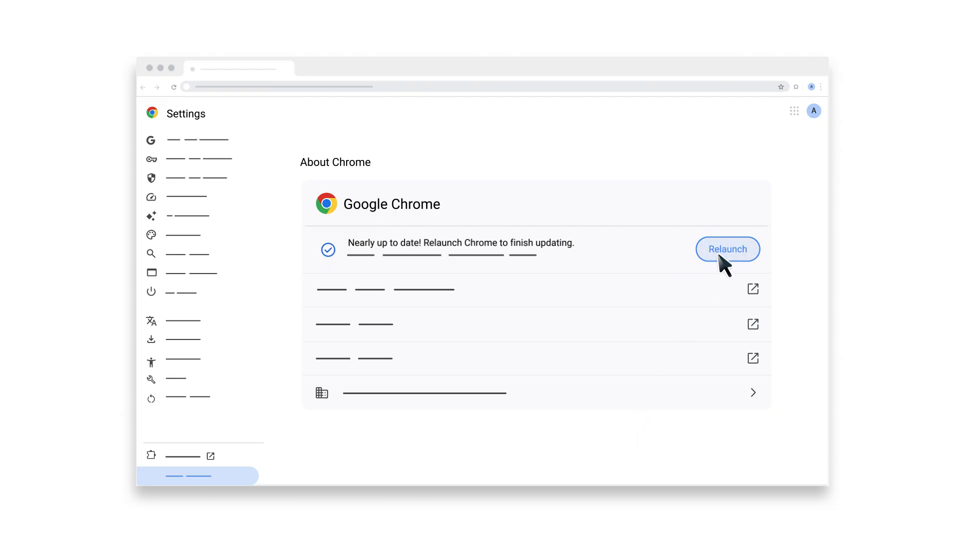
Relaunch Chrome from the About page to finish the update
left_click(728, 249)
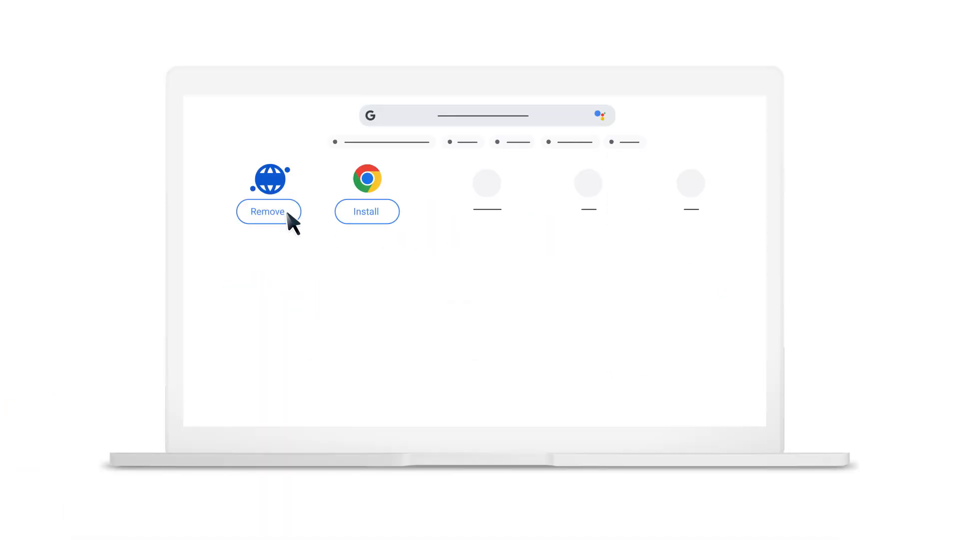
Remove the globe browser, install Chrome, and open Google Drive via drive.google.com
left_click(268, 211)
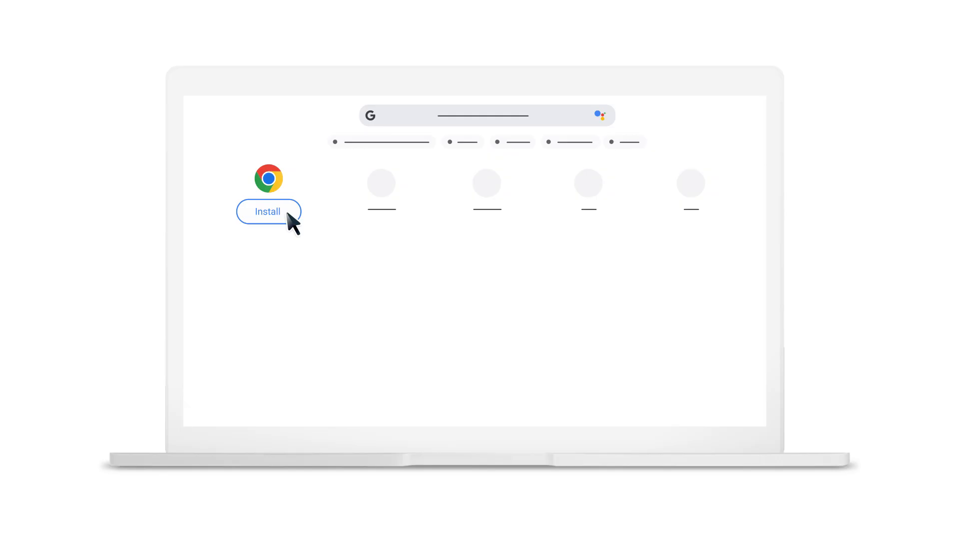
left_click(268, 211)
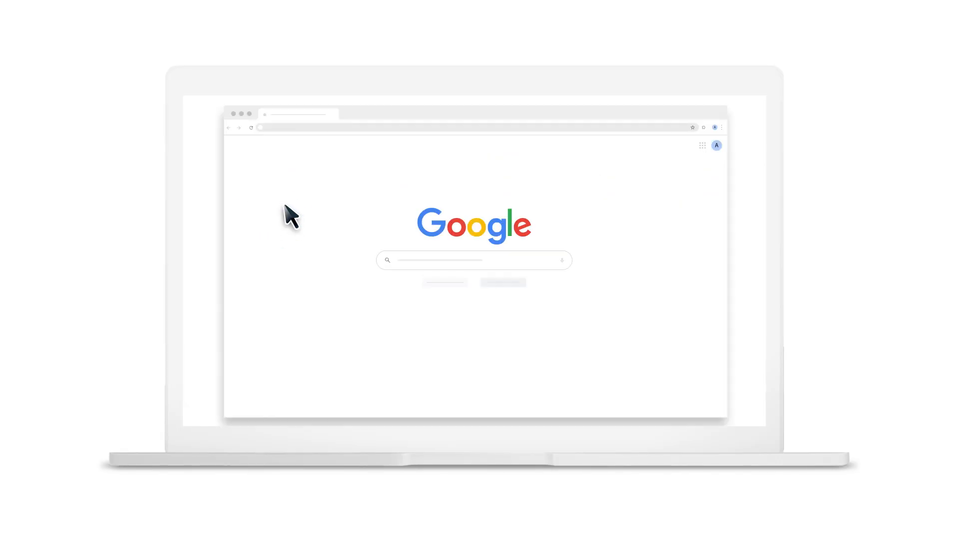
type("drive.google.com")
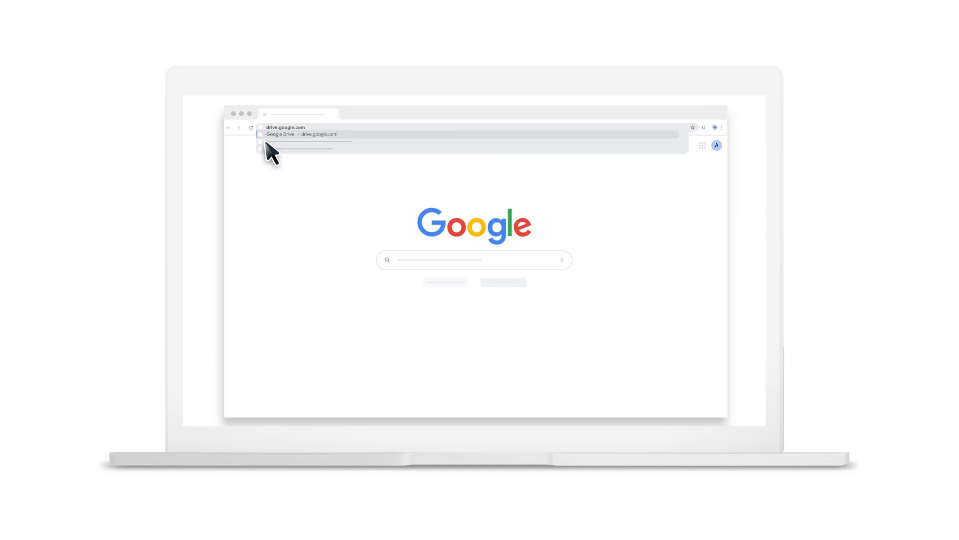
left_click(300, 134)
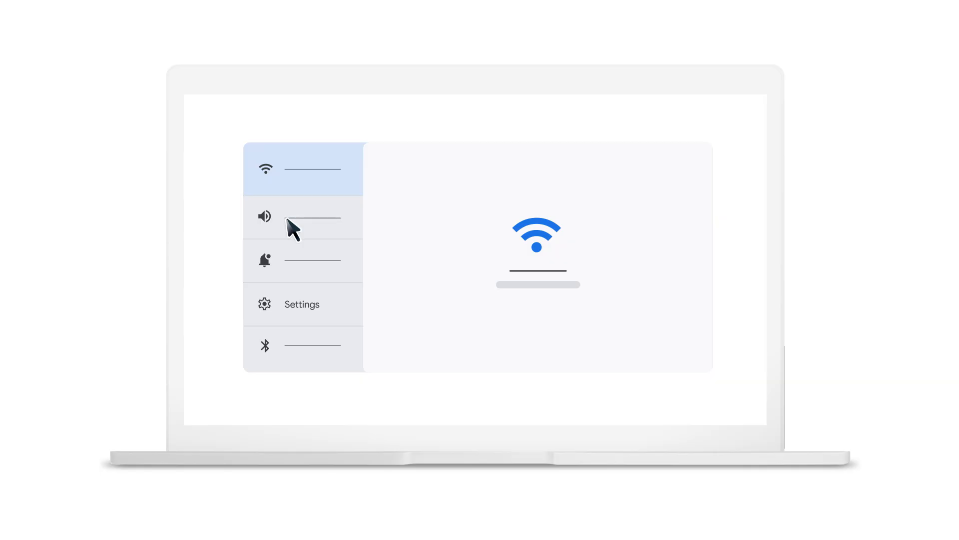
mouse_move(320, 284)
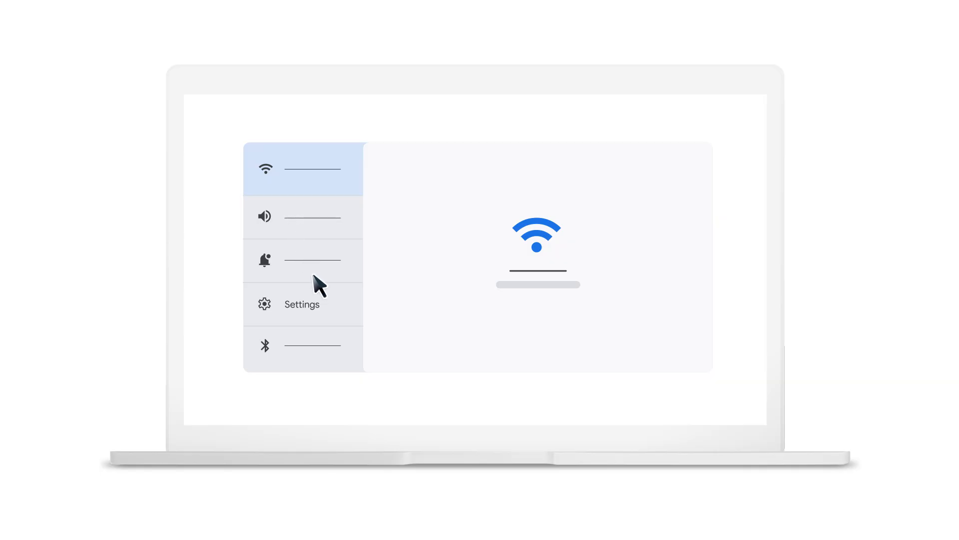
Open system Settings and run the operating system update to 100%
left_click(301, 304)
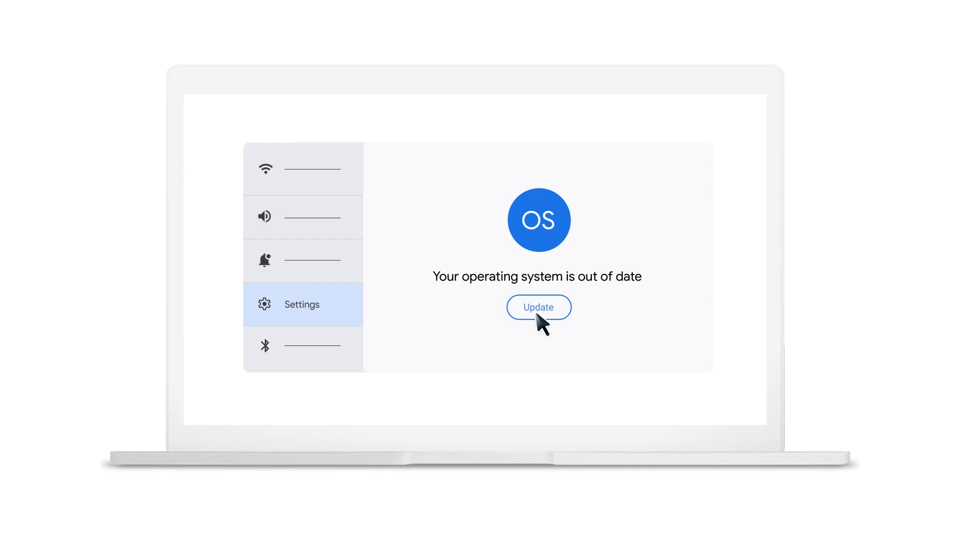
left_click(538, 306)
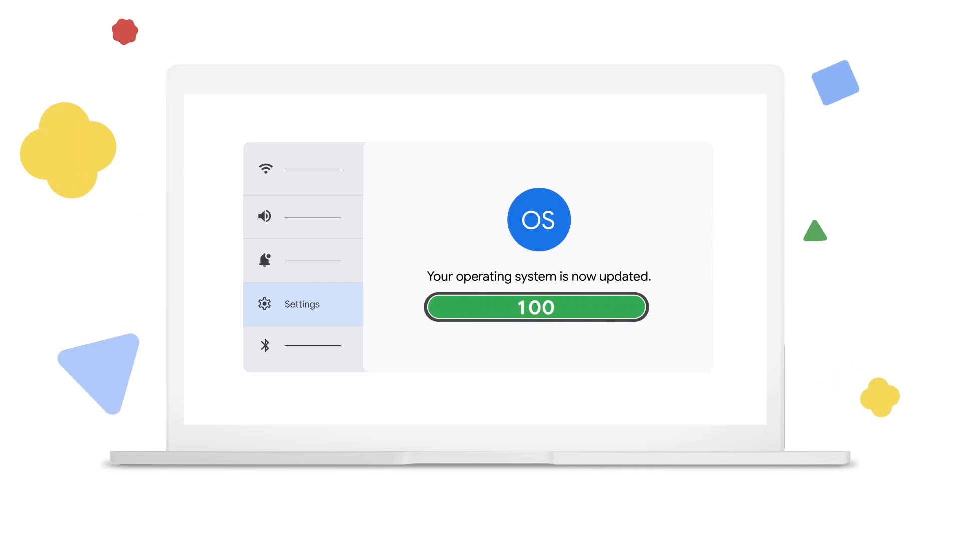